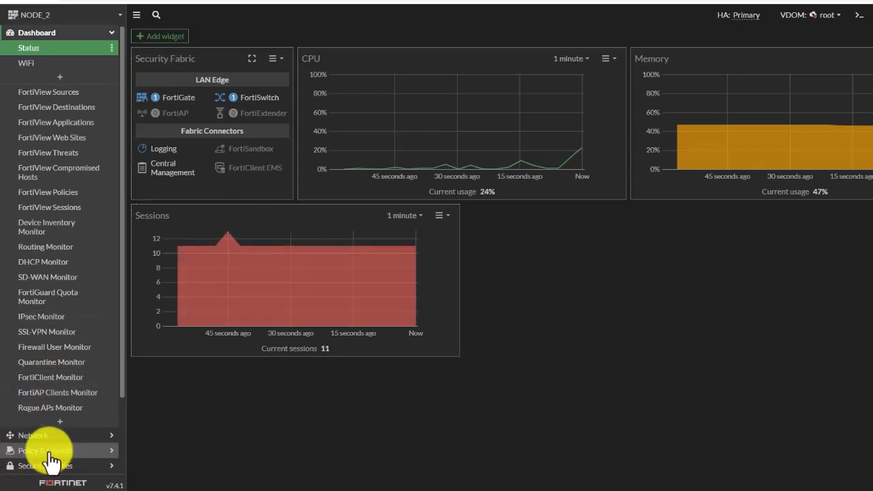
- Go to Policy & Objects > Addresses in the left menu
click(41, 450)
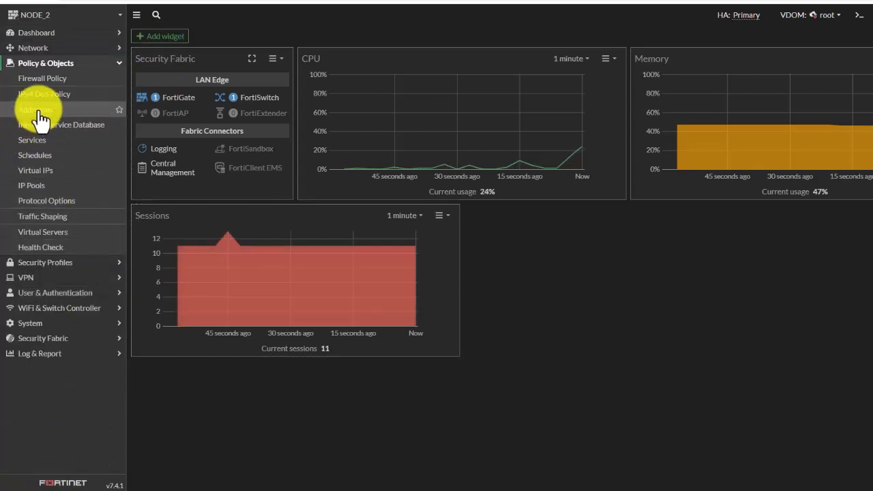
click(38, 110)
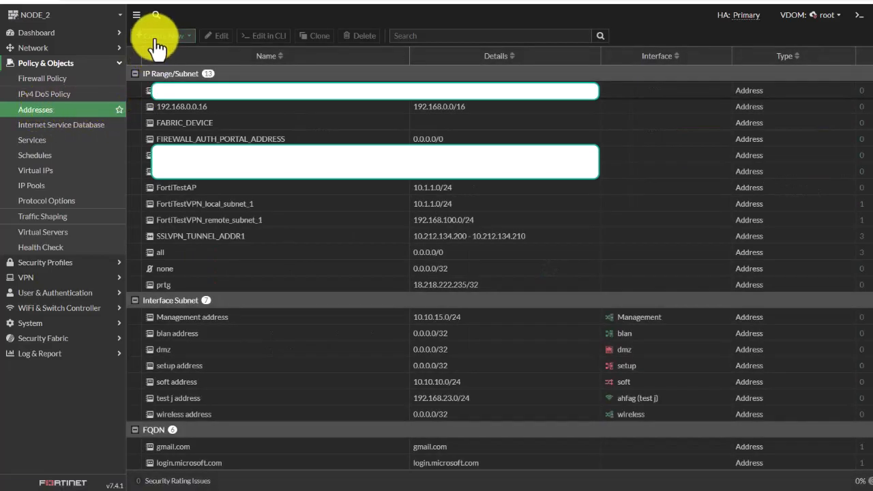
- Start a new firewall Address object from Create New
click(160, 35)
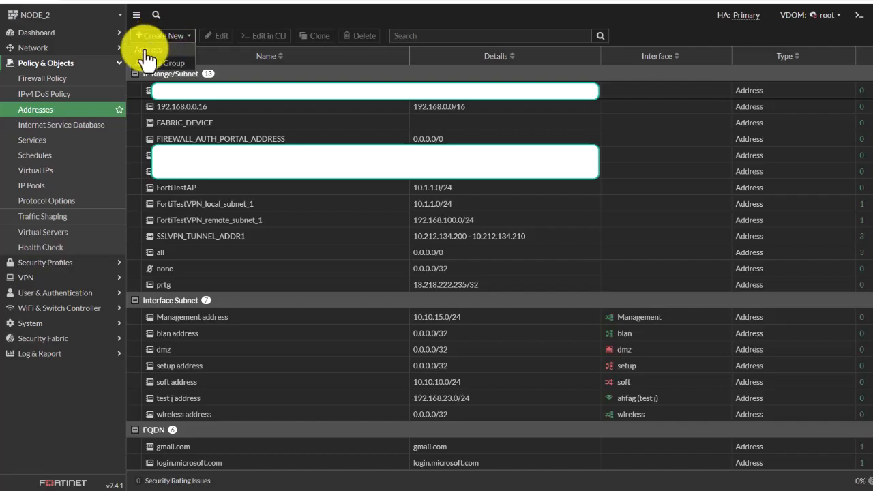
click(150, 49)
text(lab)
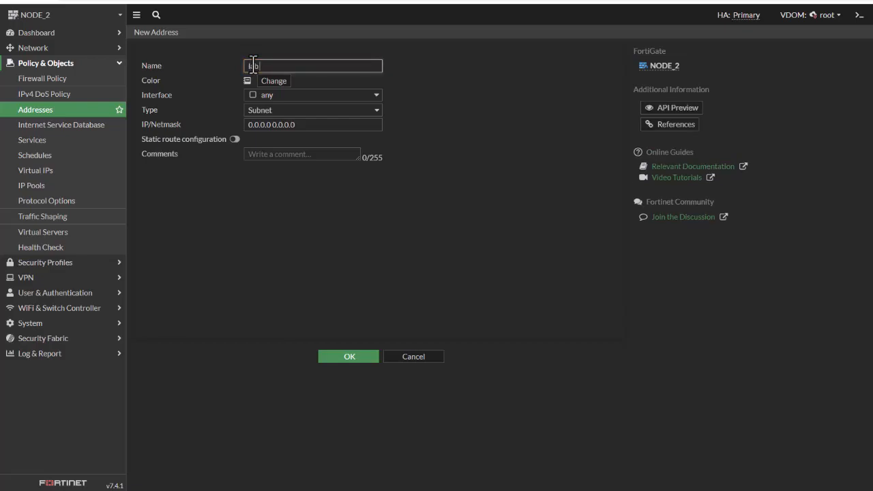
- Name the address 'lab workstation' and open its Type options
text(workstation)
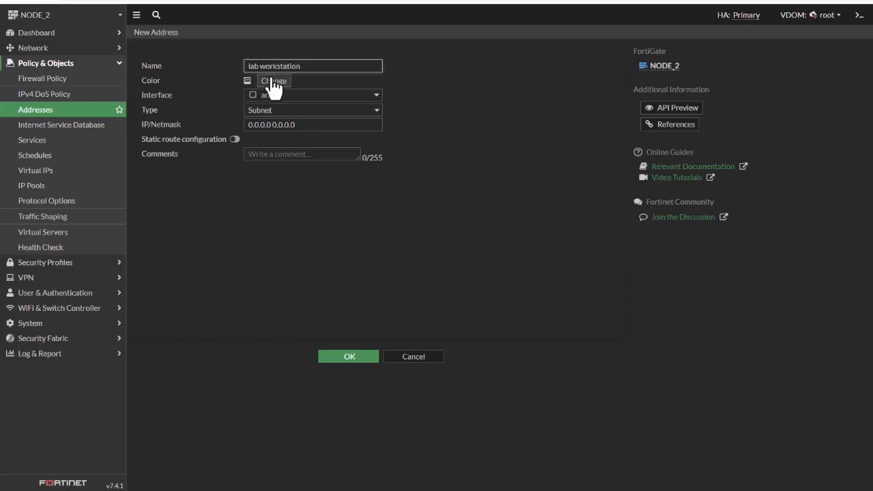
click(274, 81)
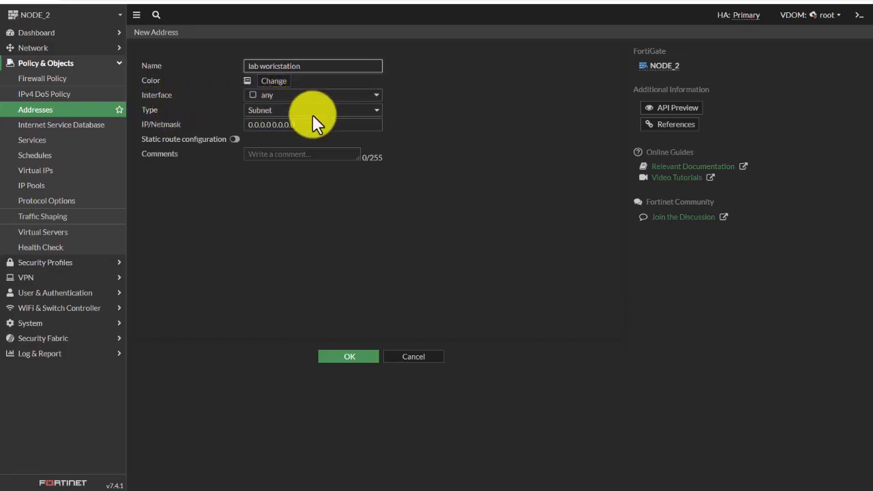
click(313, 109)
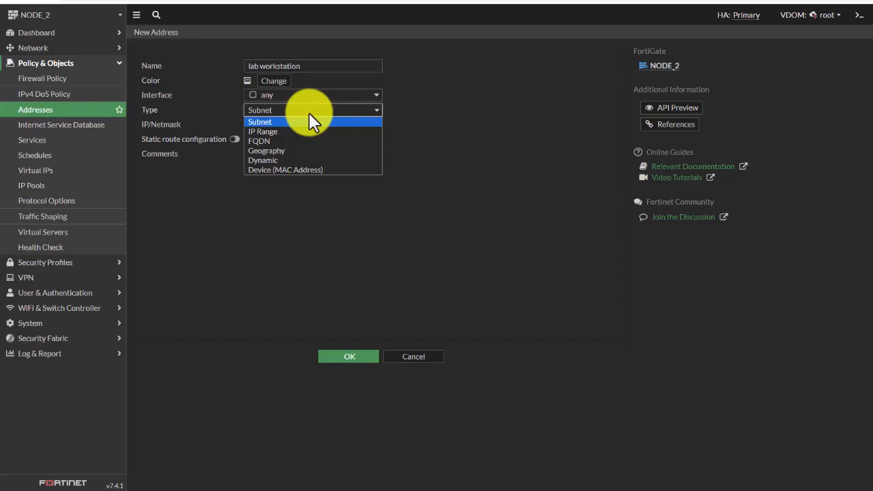
mouse_move(266, 145)
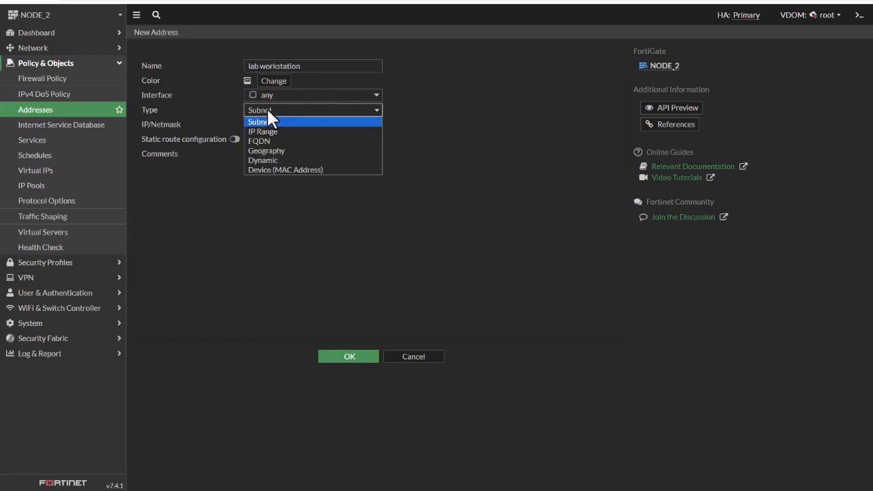
- Set the Subnet IP/Netmask to 192.168.168.12/255.255.255.255
click(258, 122)
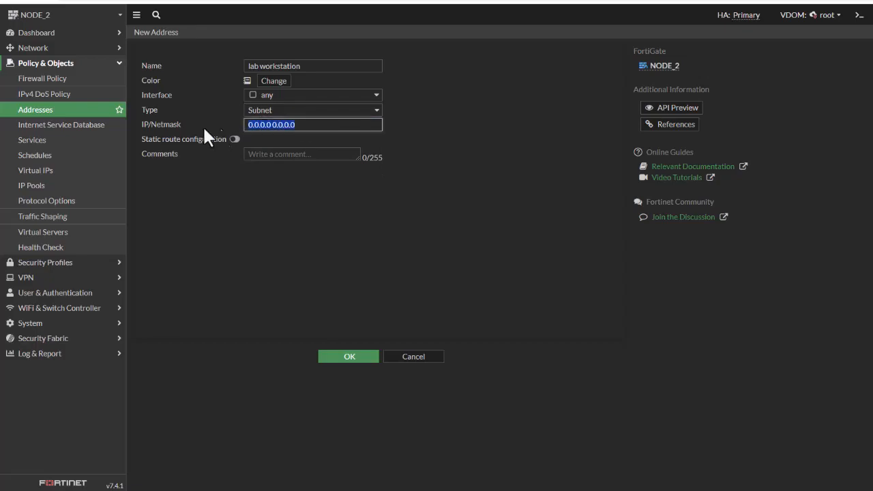
text(192)
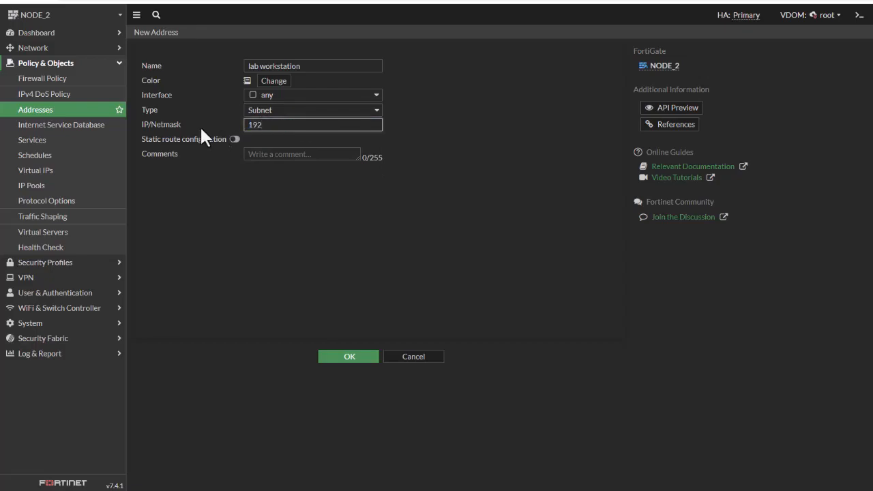
text(.168.168.)
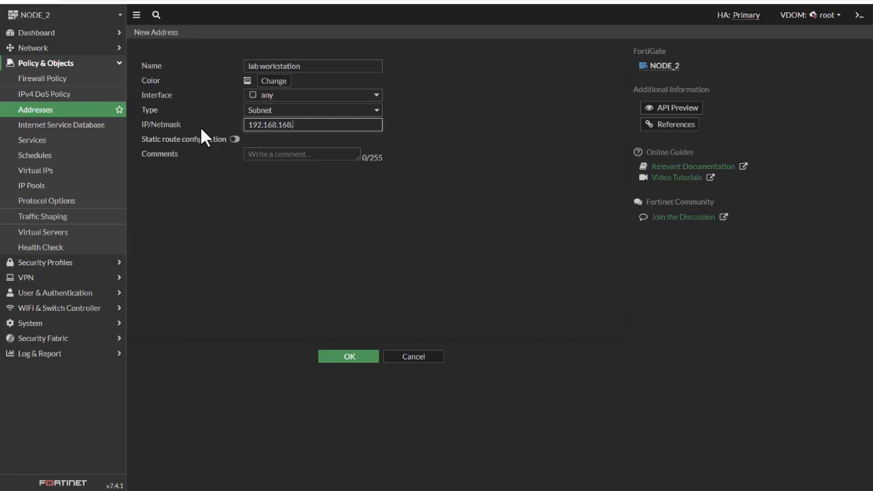
text(12)
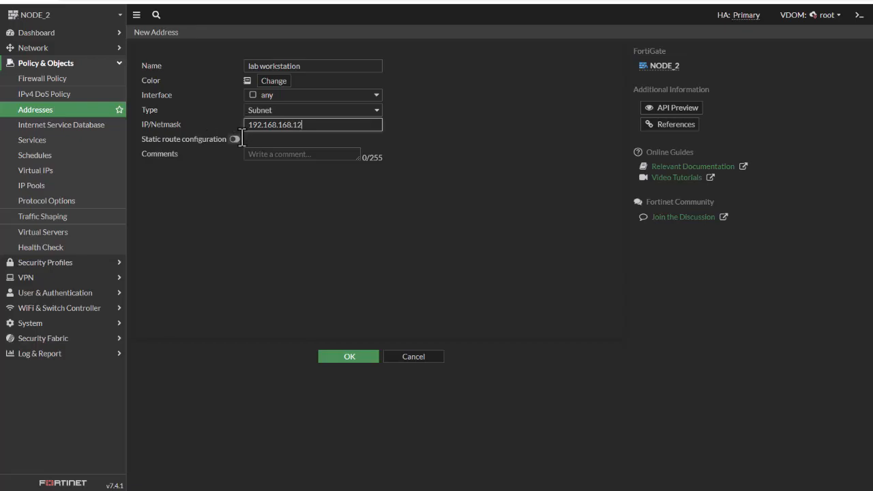
mouse_move(271, 141)
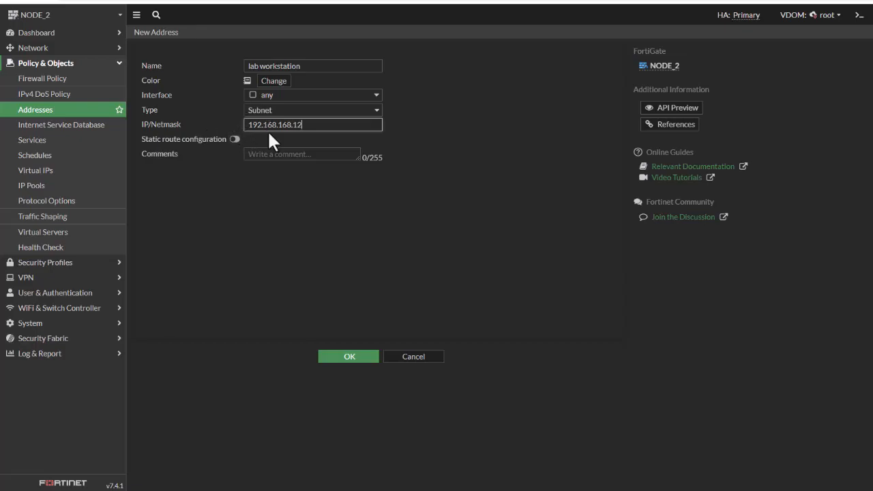
text(/255.255.255)
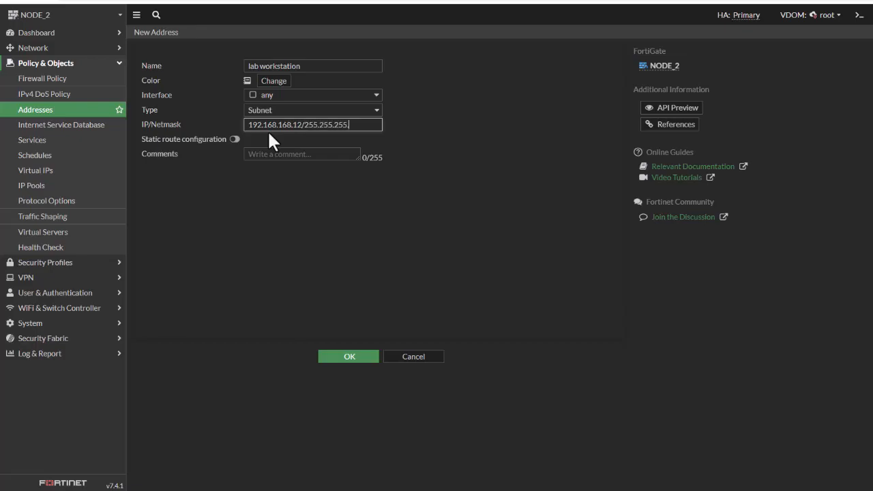
text(.255)
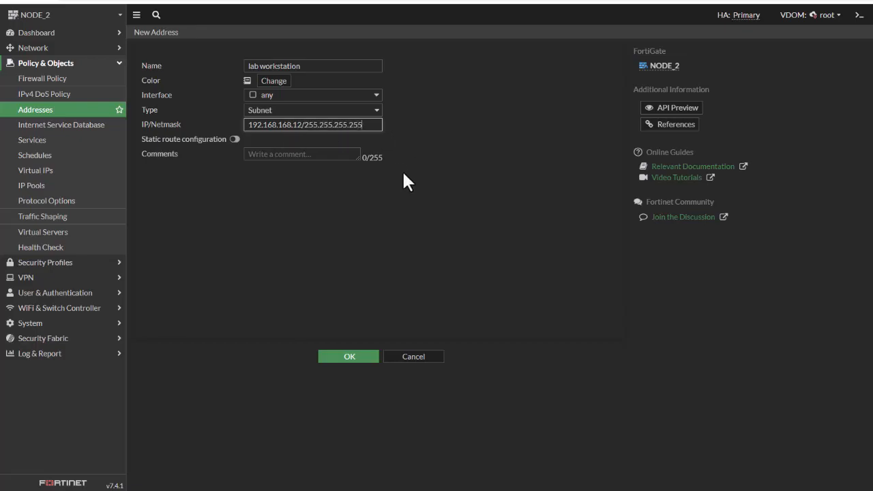
click(301, 154)
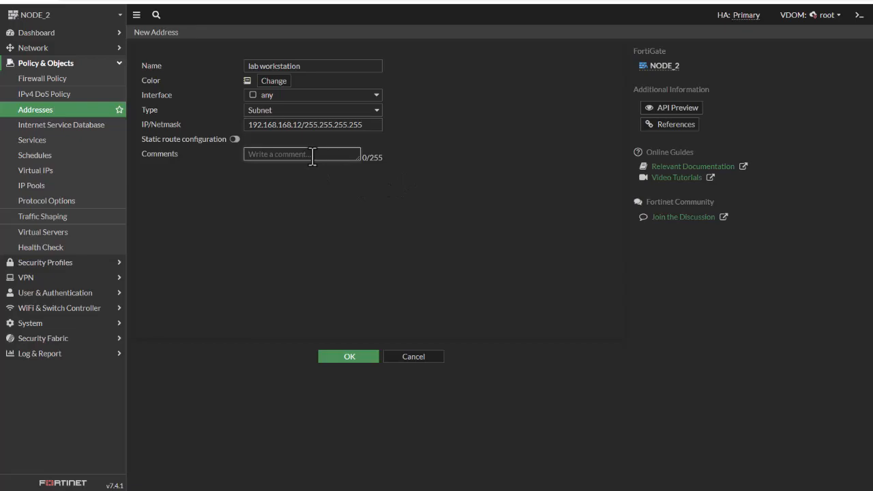
- Add the comment 'Temporary Address' and save the address with OK
text(Temporal)
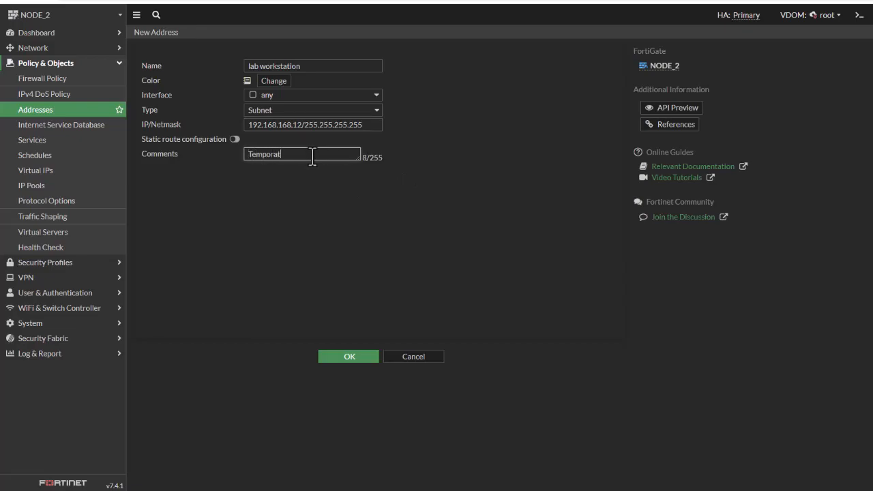
key(Backspace)
text(ry A)
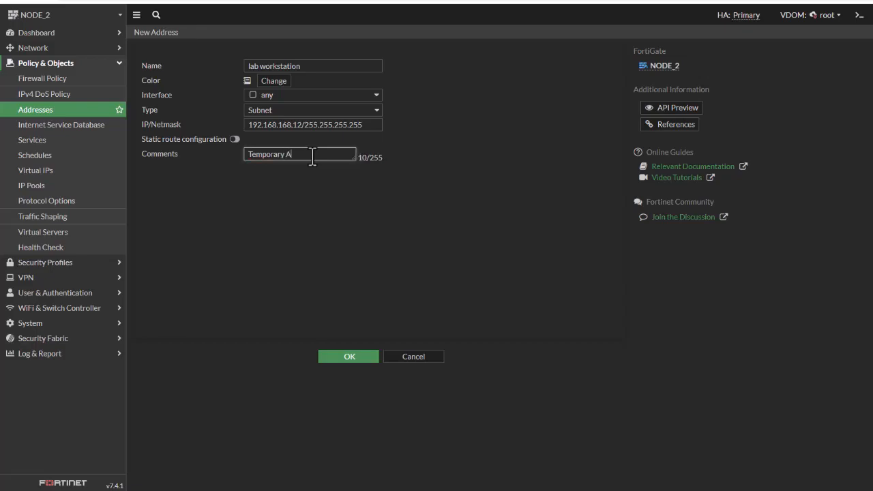
text(ddress)
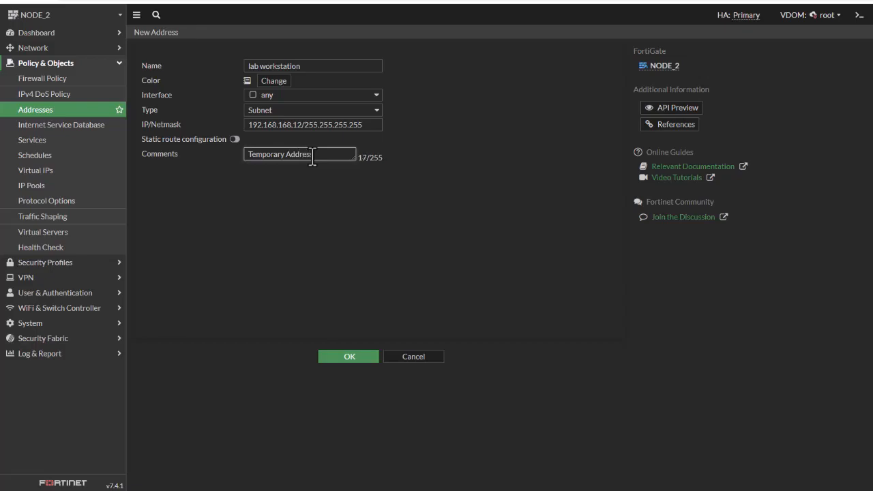
click(349, 356)
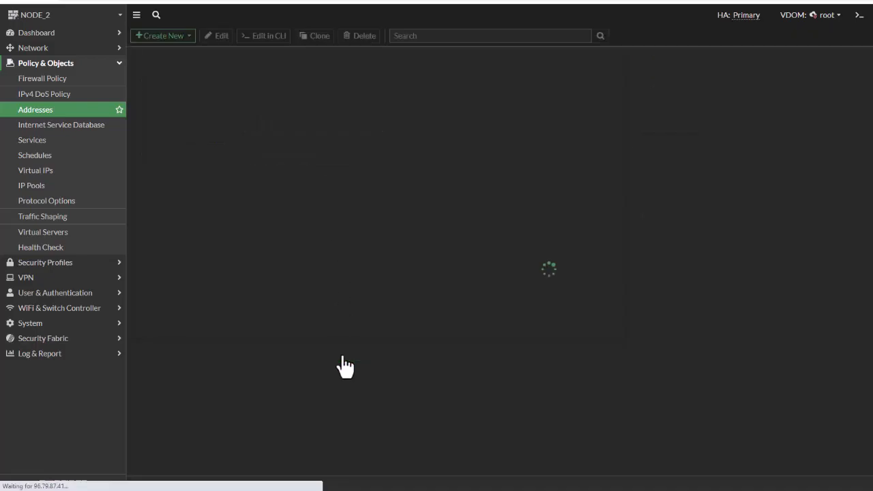